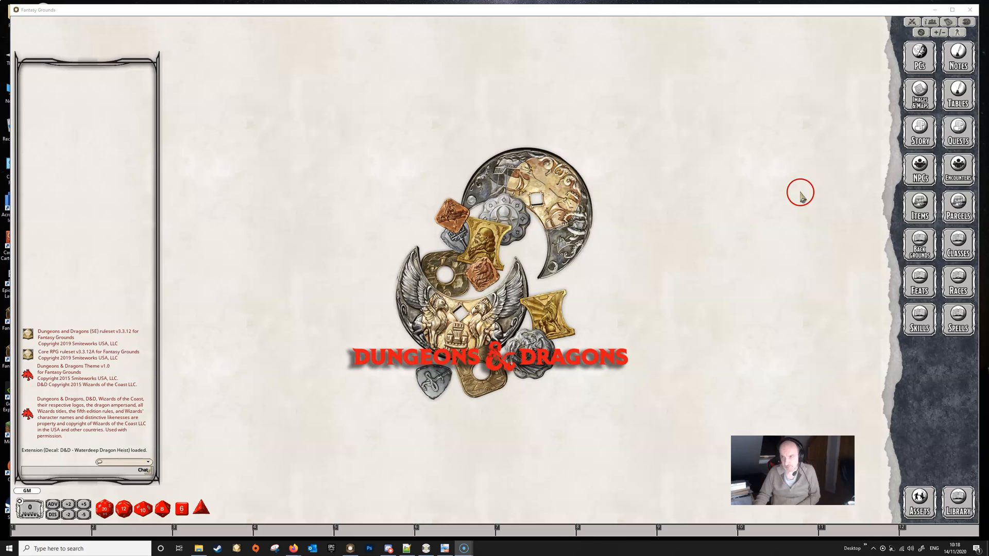
Open the Tables list and the Import Table form, with Simple as the data type.
click(958, 98)
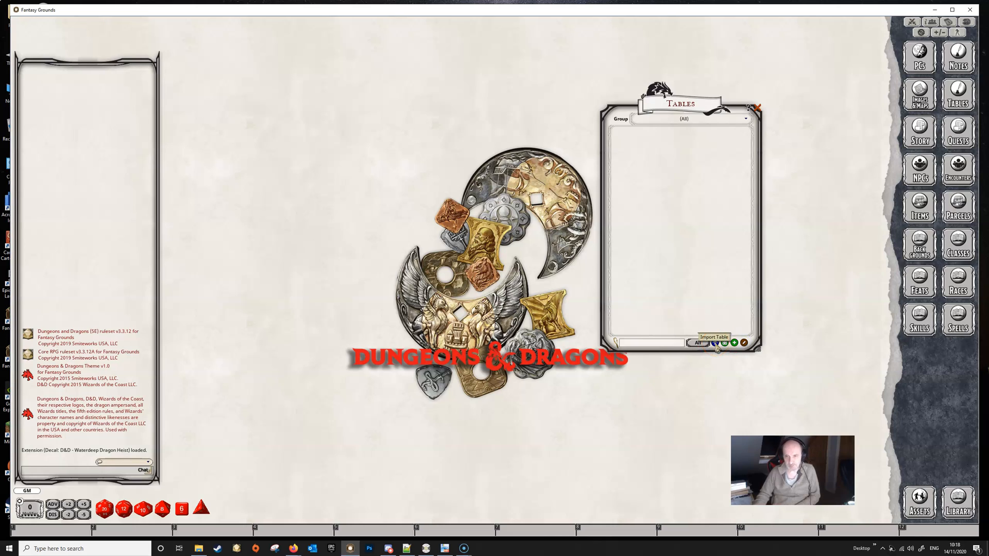
click(716, 343)
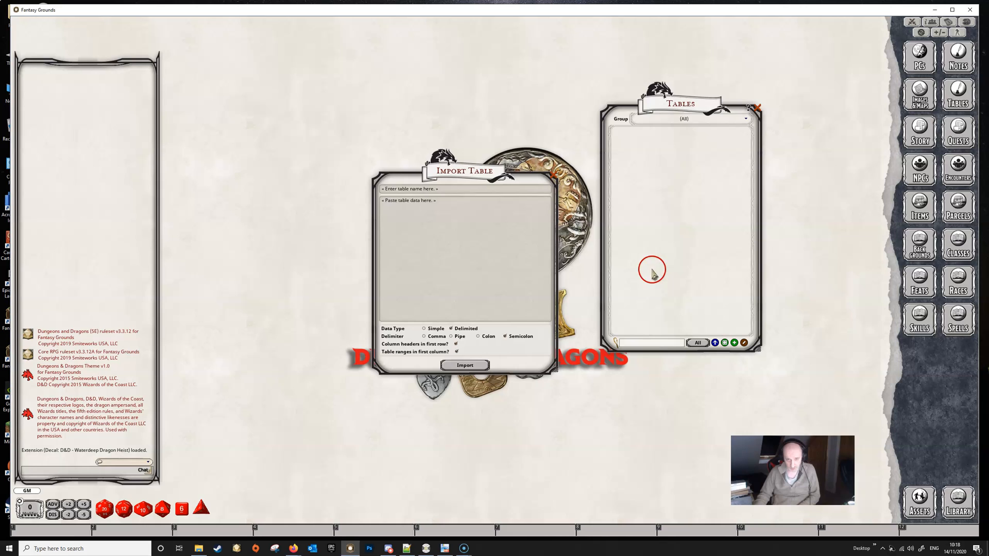
mouse_move(483, 175)
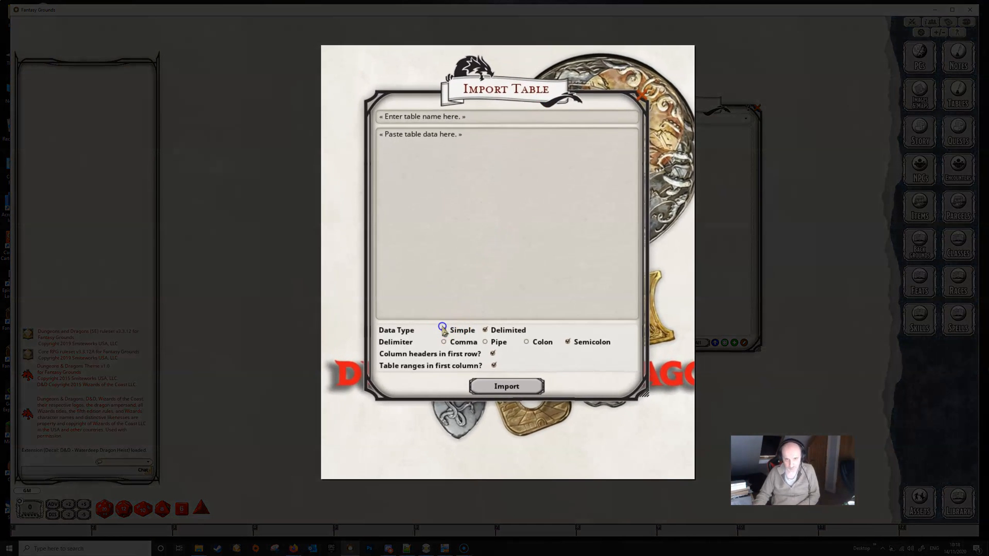
click(444, 330)
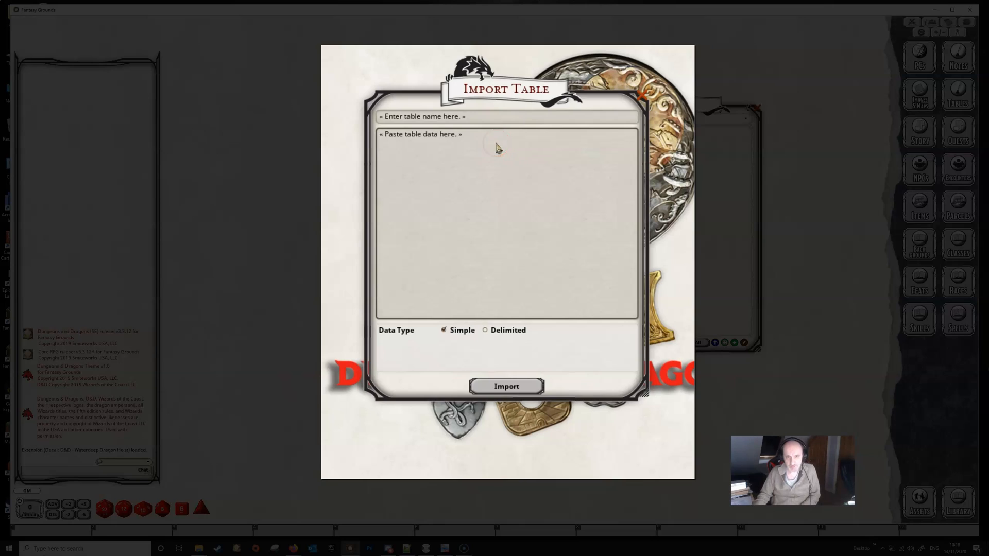
click(407, 120)
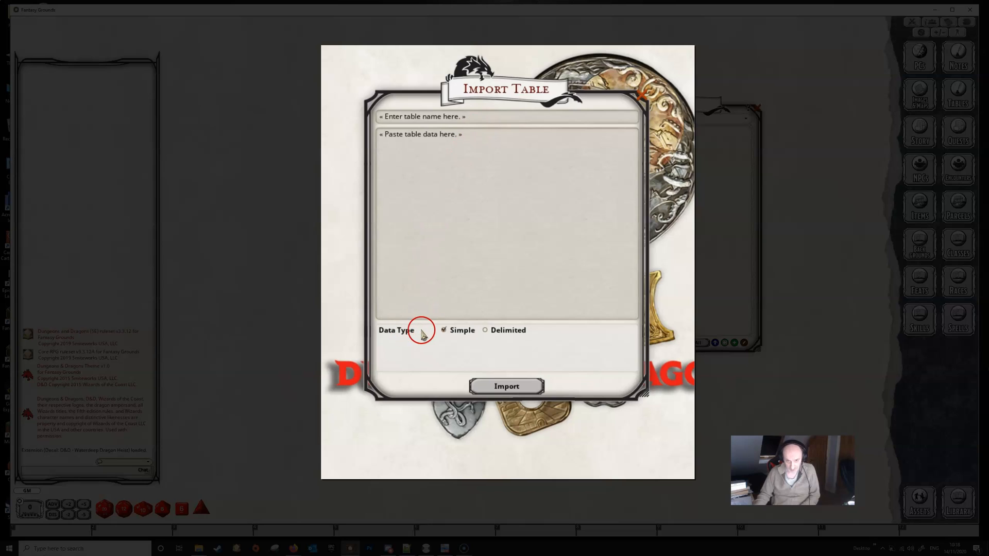
click(485, 330)
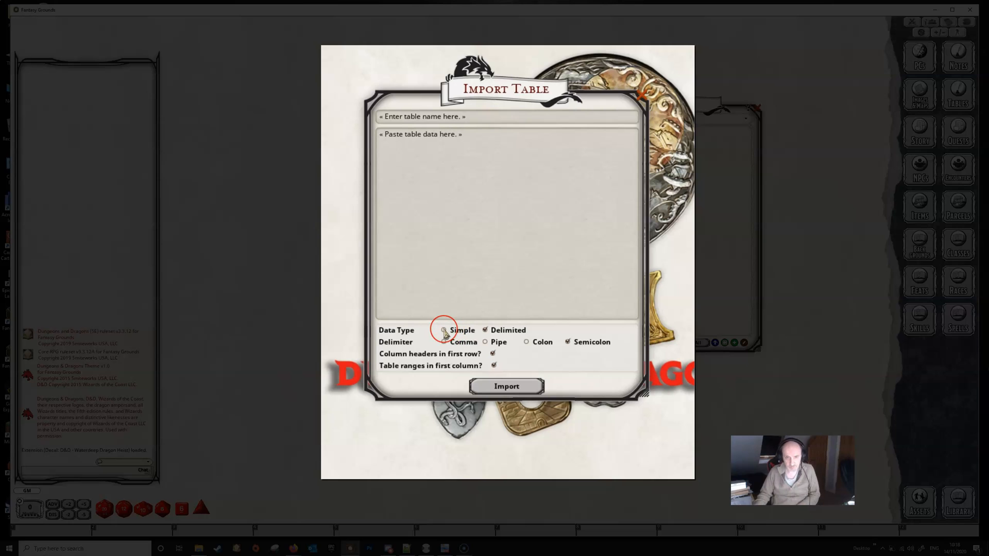
click(444, 329)
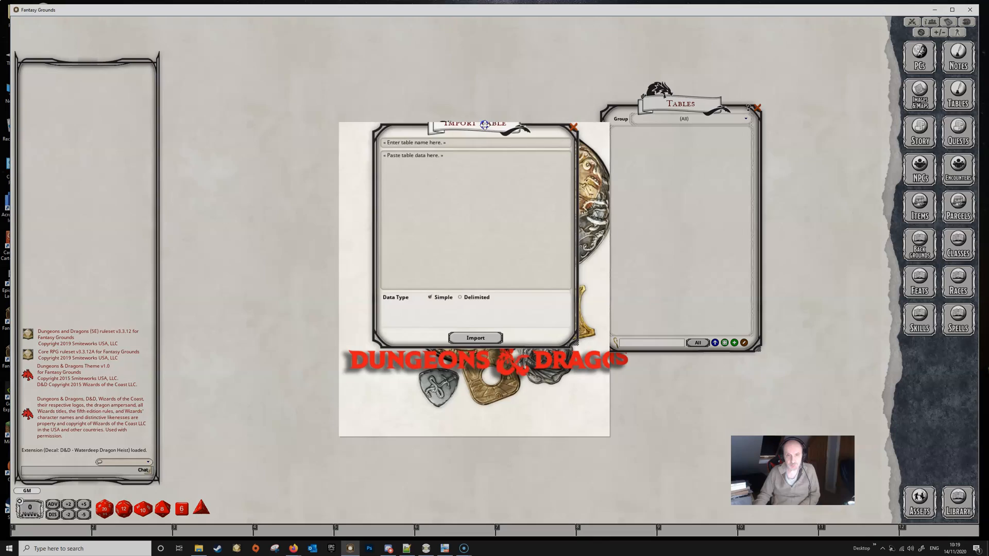
Drag the Import Table form slightly higher, next to the Tables window.
drag(476, 123, 466, 142)
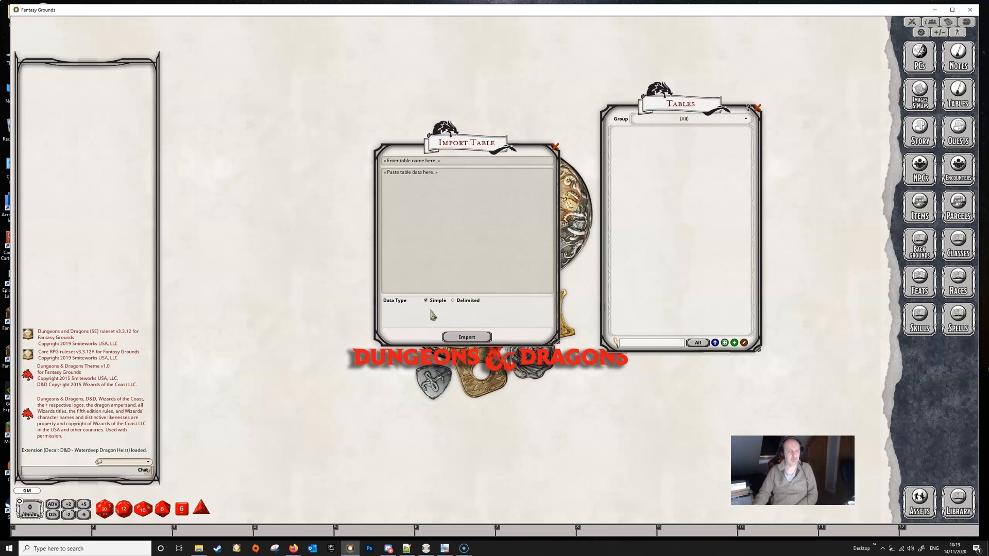
mouse_move(463, 143)
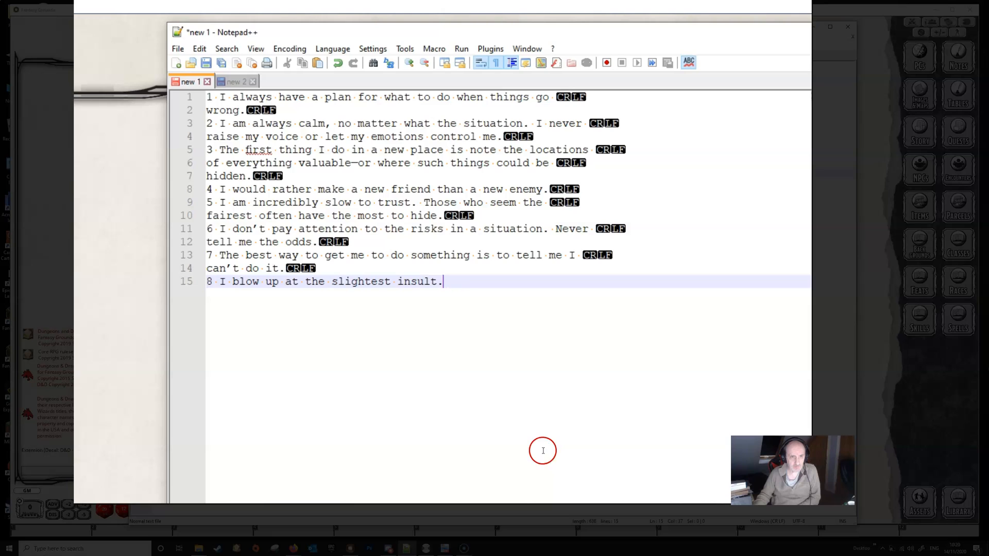
mouse_move(546, 131)
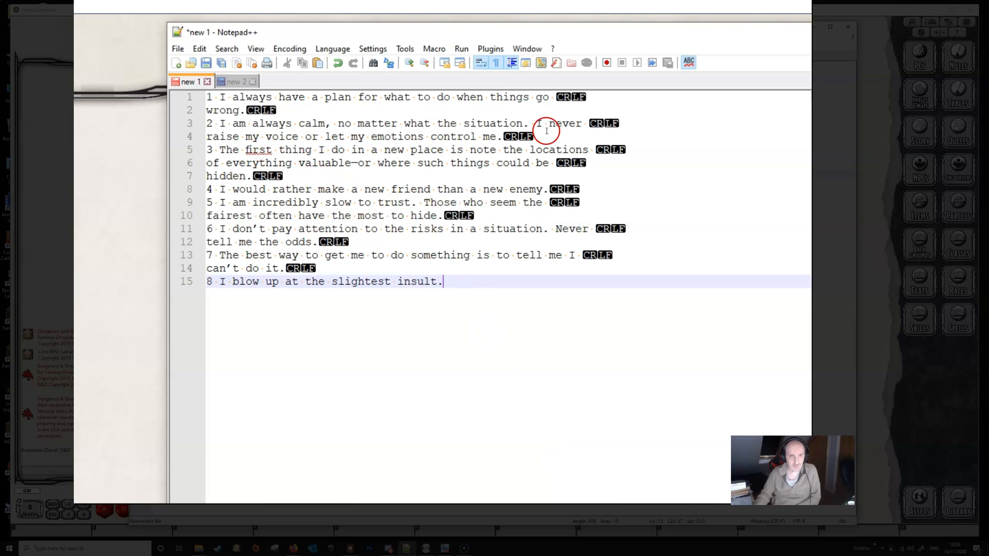
mouse_move(583, 138)
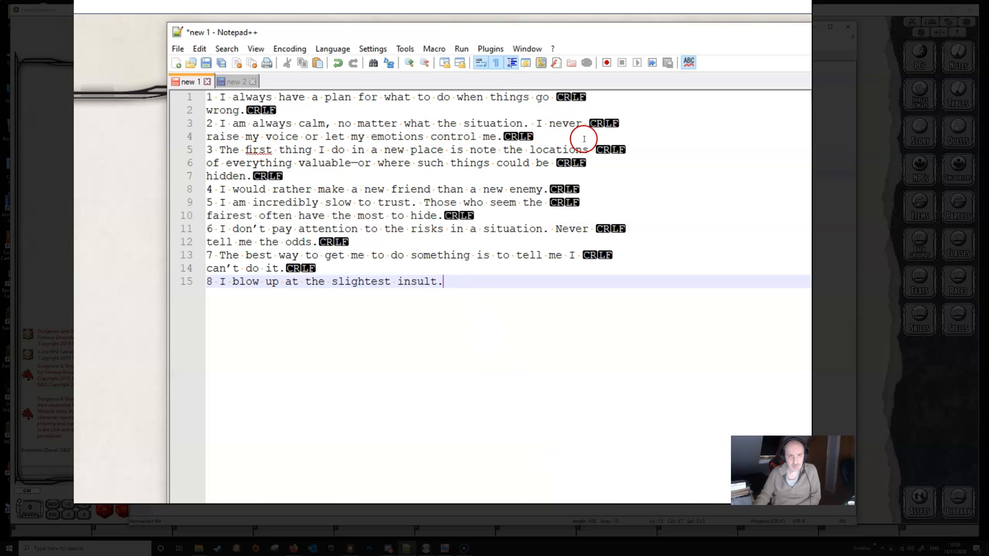
mouse_move(408, 315)
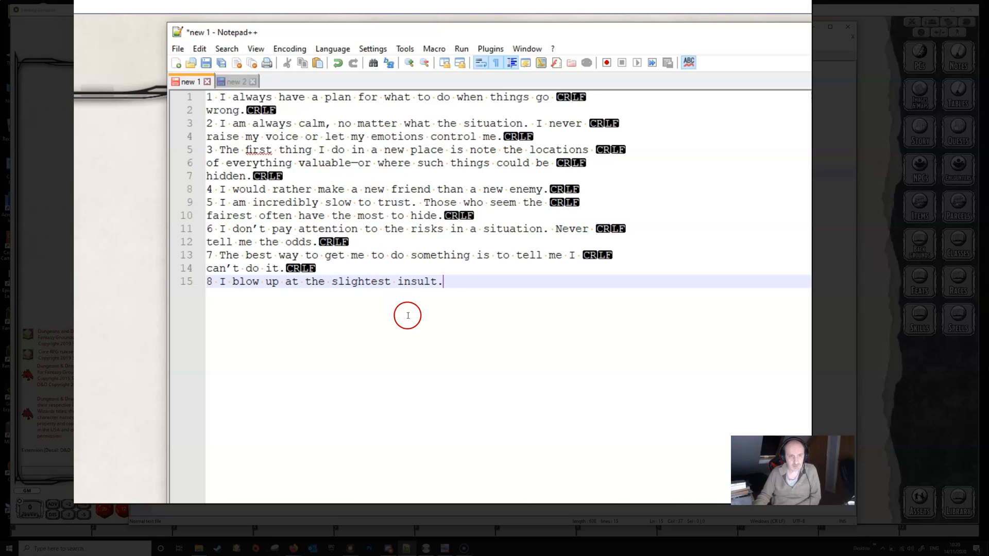
mouse_move(414, 346)
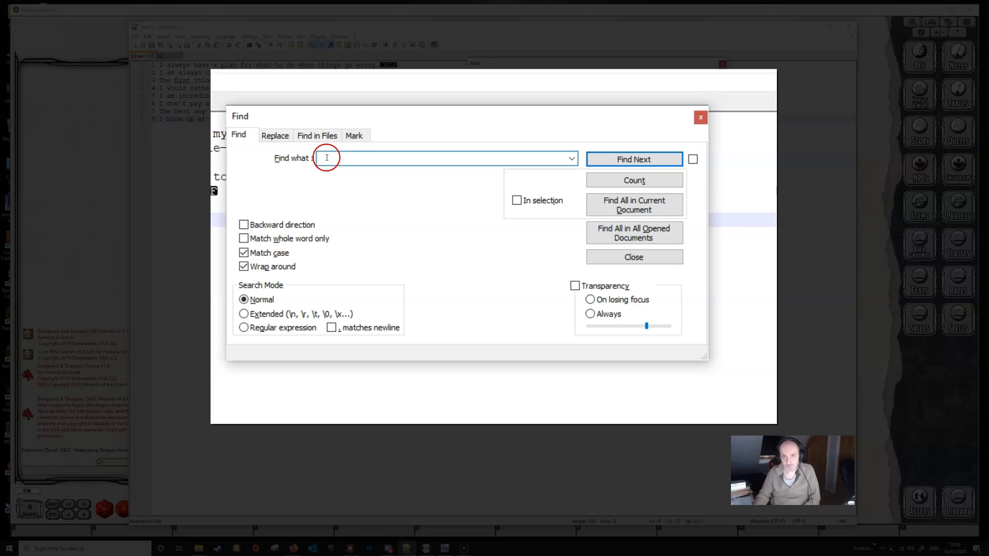
Run Replace All on line breaks in Notepad++, which made zero replacements.
click(274, 135)
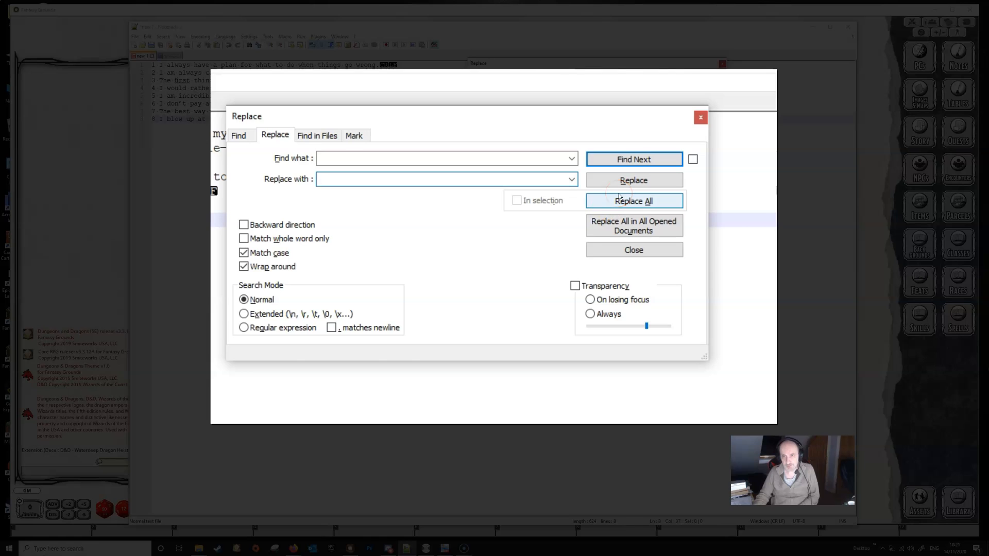
click(633, 200)
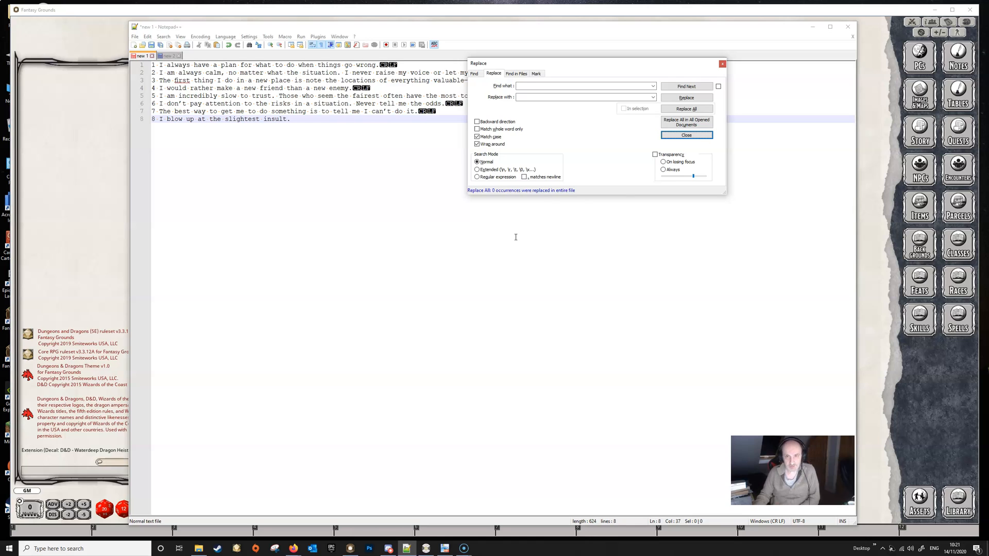
Close the Replace dialog and put focus in the eight-trait text.
click(686, 135)
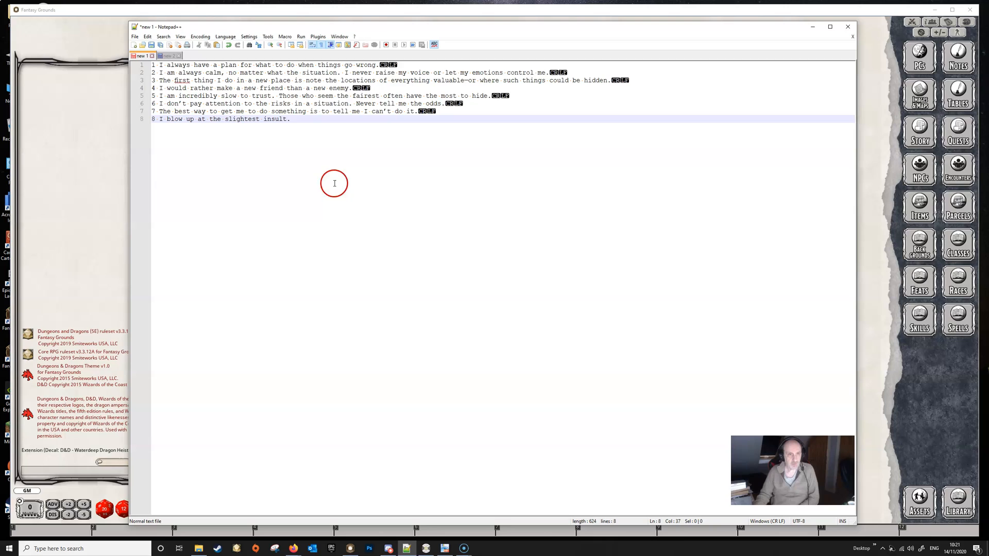
mouse_move(320, 181)
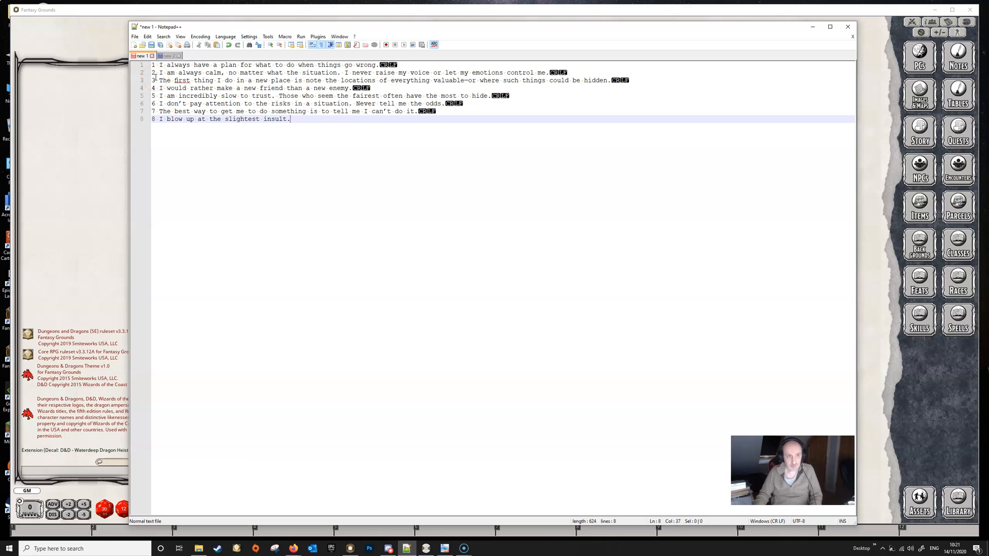
click(163, 72)
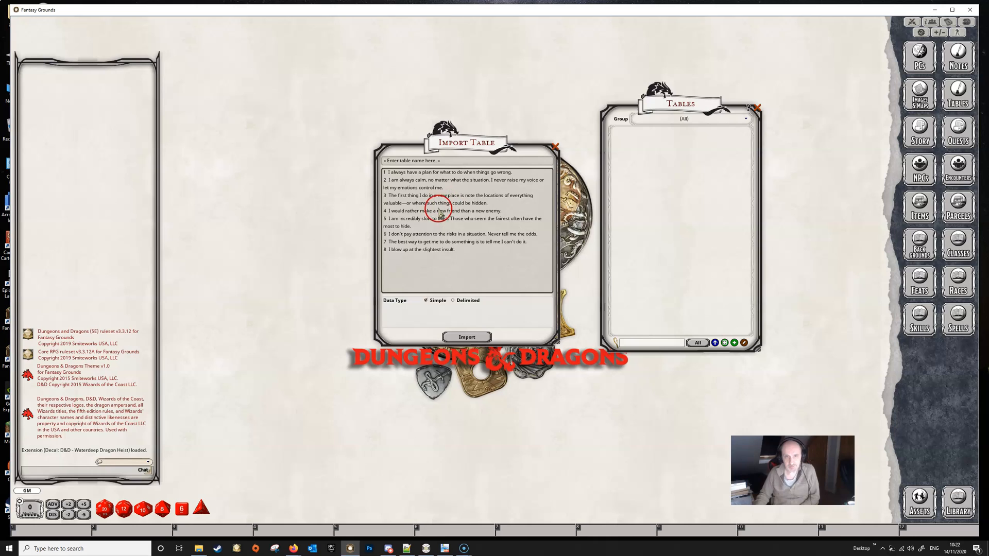
mouse_move(470, 219)
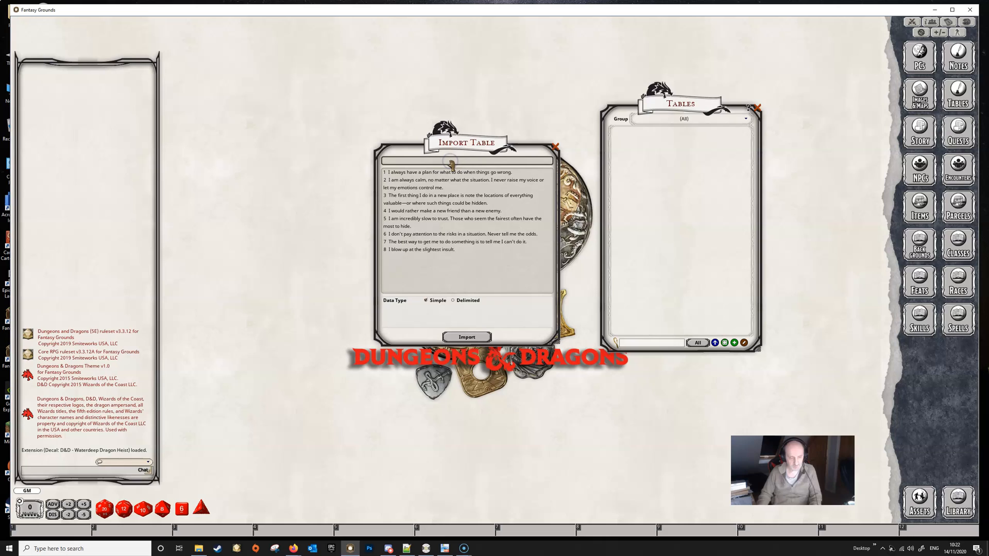
Name the table 'Personality Trait' and import the traits as a 1d8 Simple table.
text(Persion)
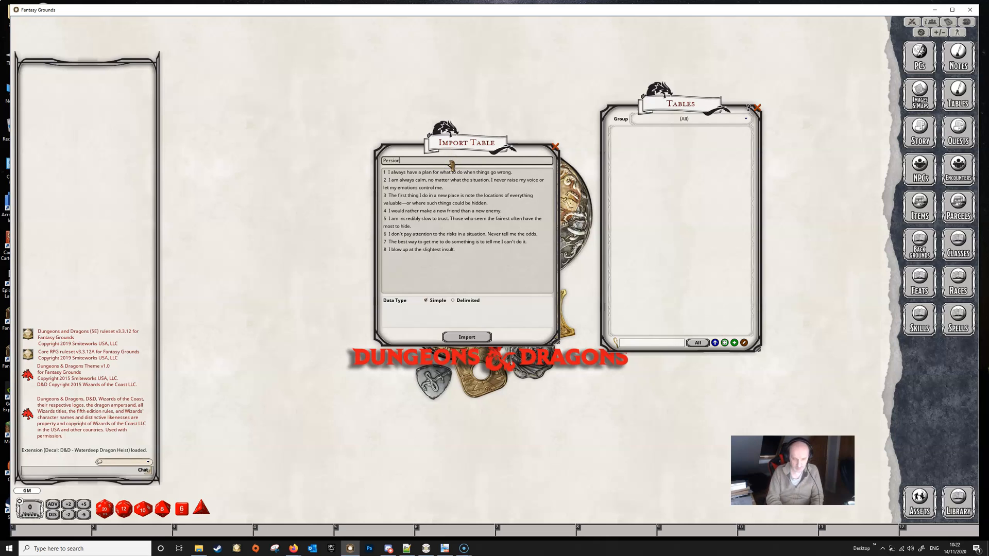
text(Personality Trait)
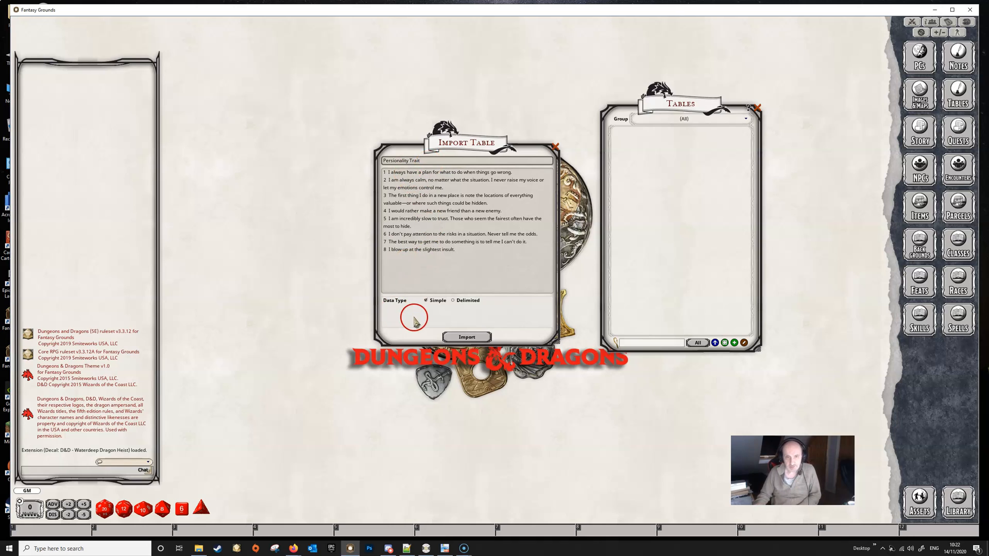
click(467, 337)
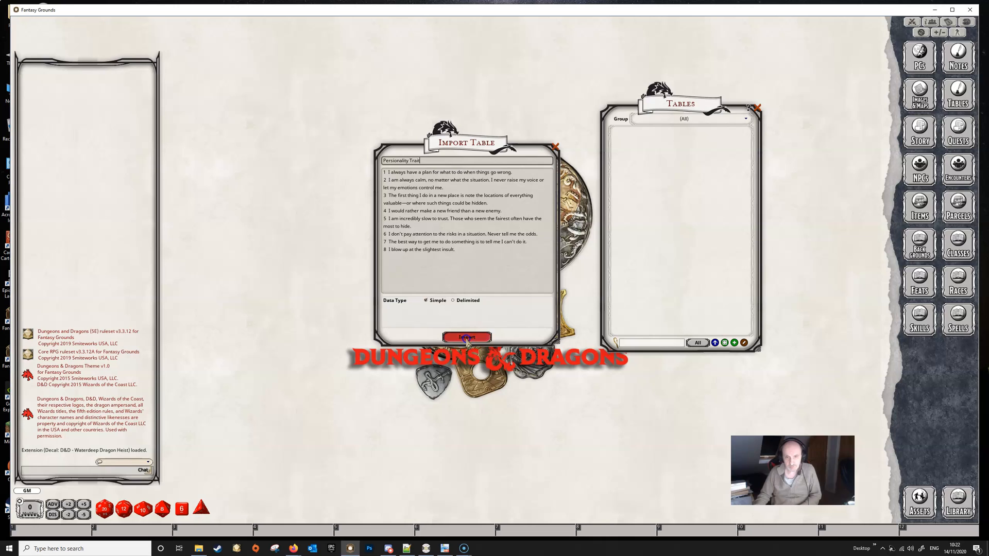
click(467, 337)
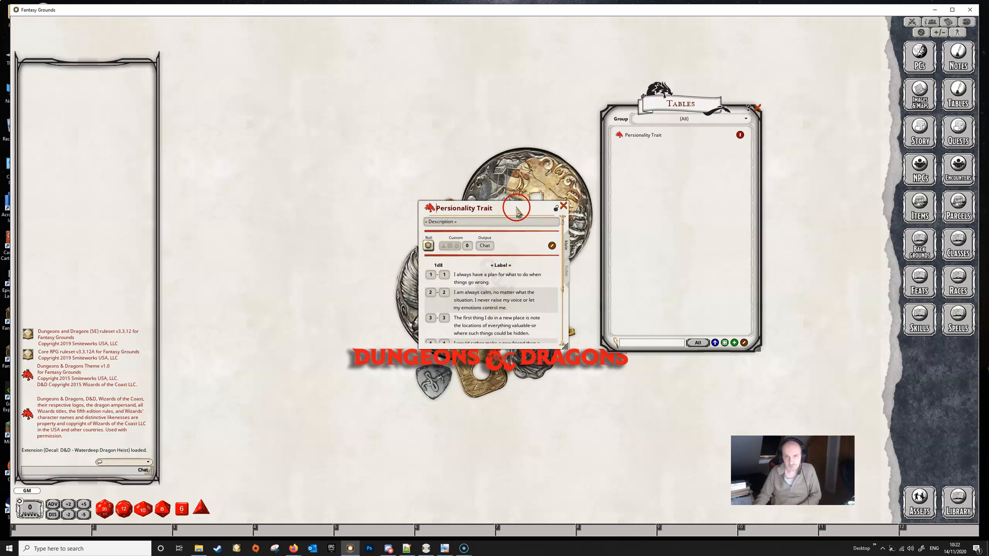
Move and enlarge the trait table to show all eight rows, then name its column Trait.
drag(517, 209, 492, 163)
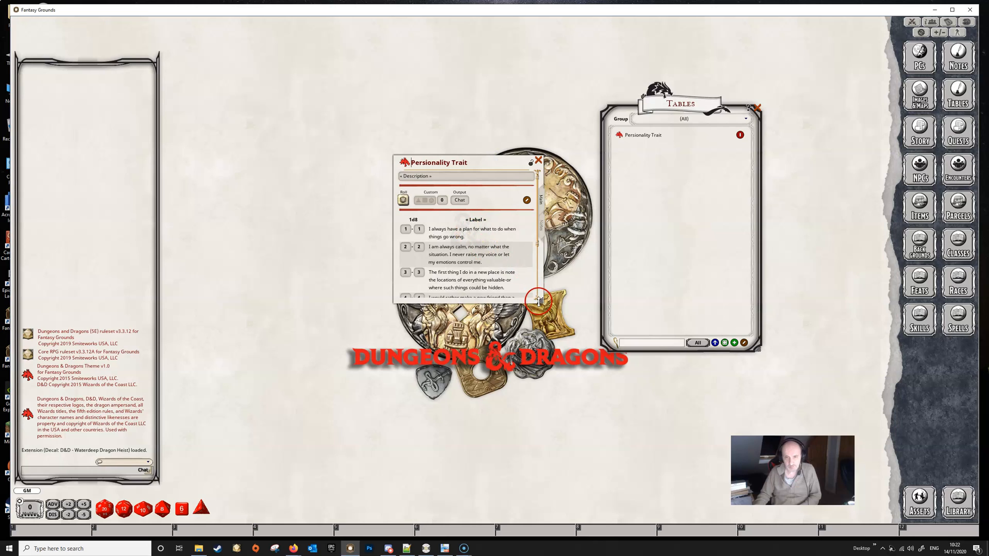
drag(539, 300, 550, 379)
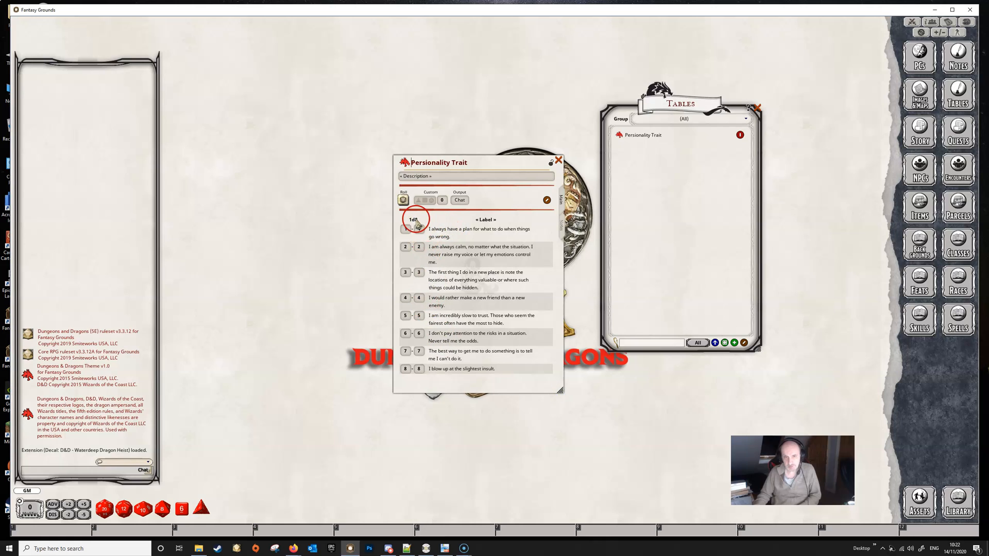
mouse_move(519, 323)
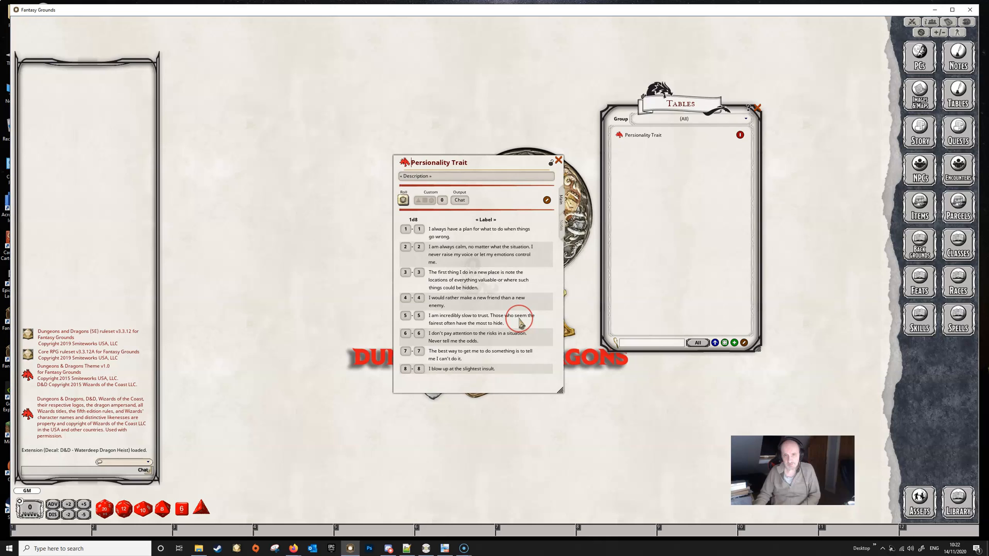
mouse_move(488, 221)
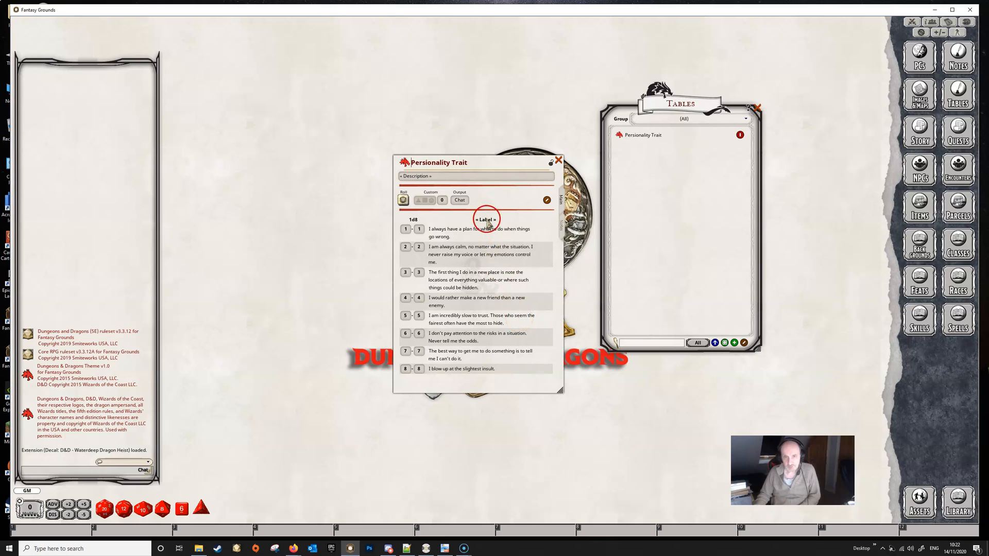
click(486, 219)
text(Trait)
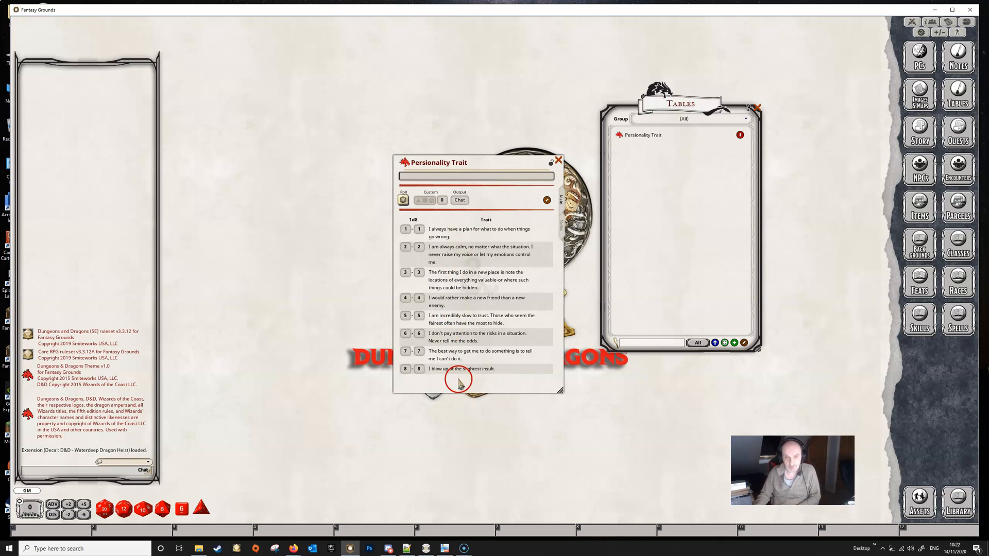
mouse_move(427, 285)
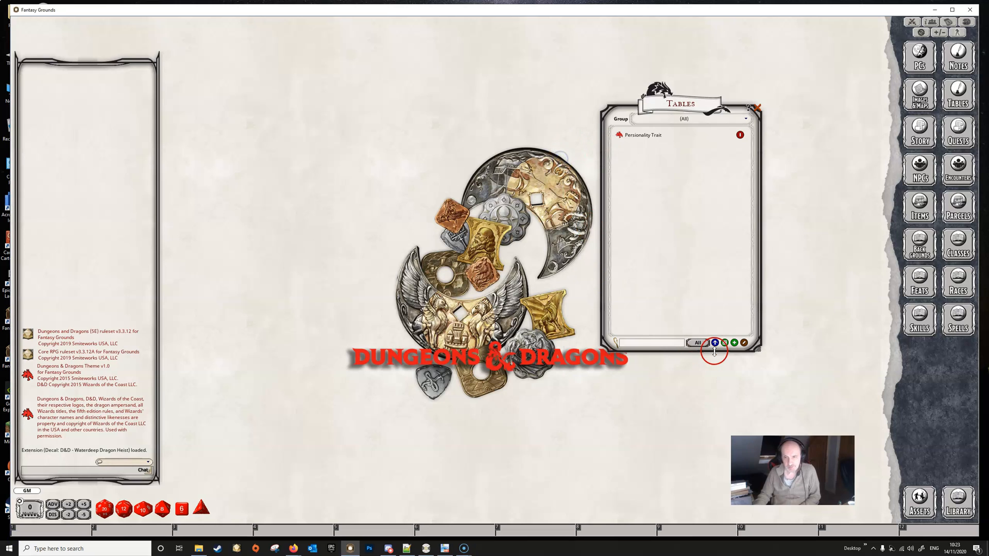
Start a new table import using semicolon-delimited data.
click(714, 342)
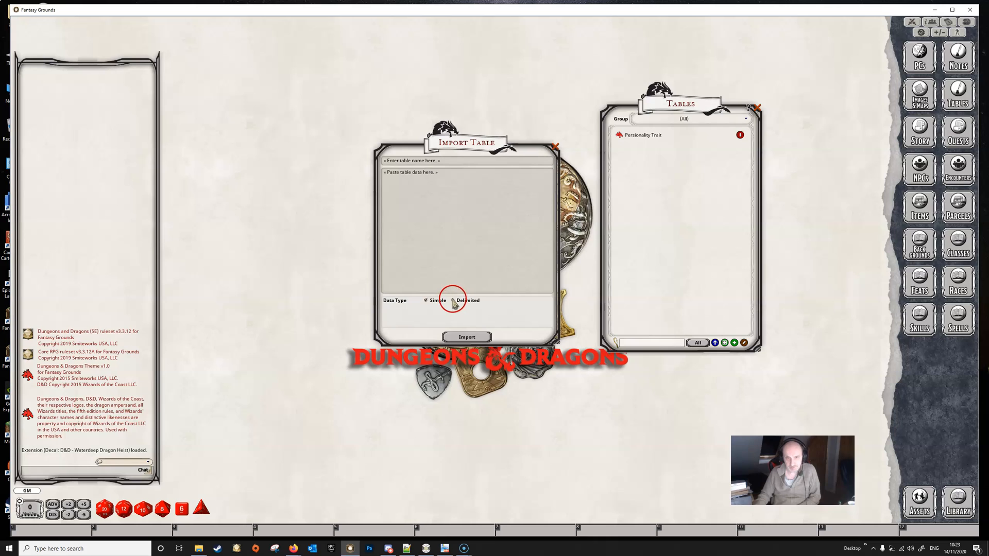
click(454, 300)
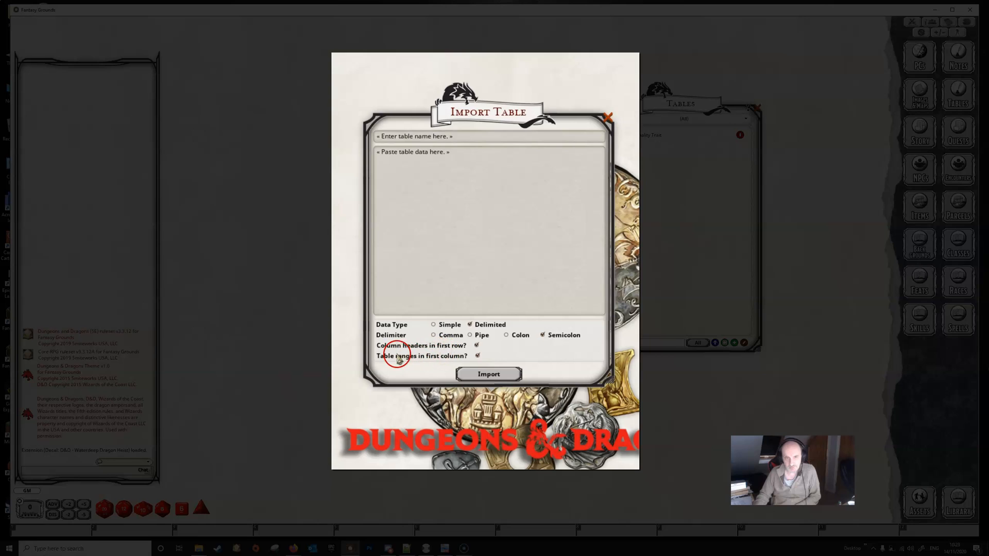
click(478, 346)
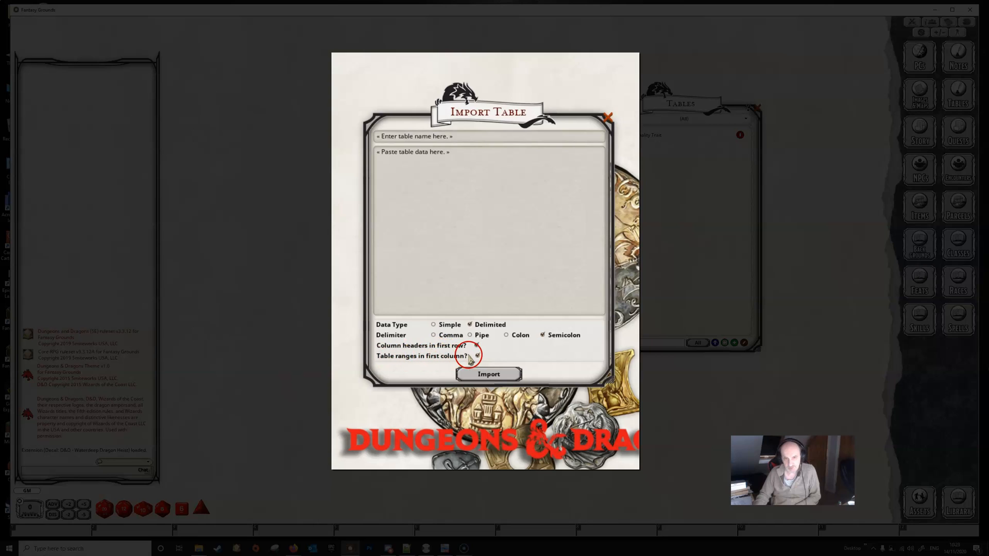
click(478, 356)
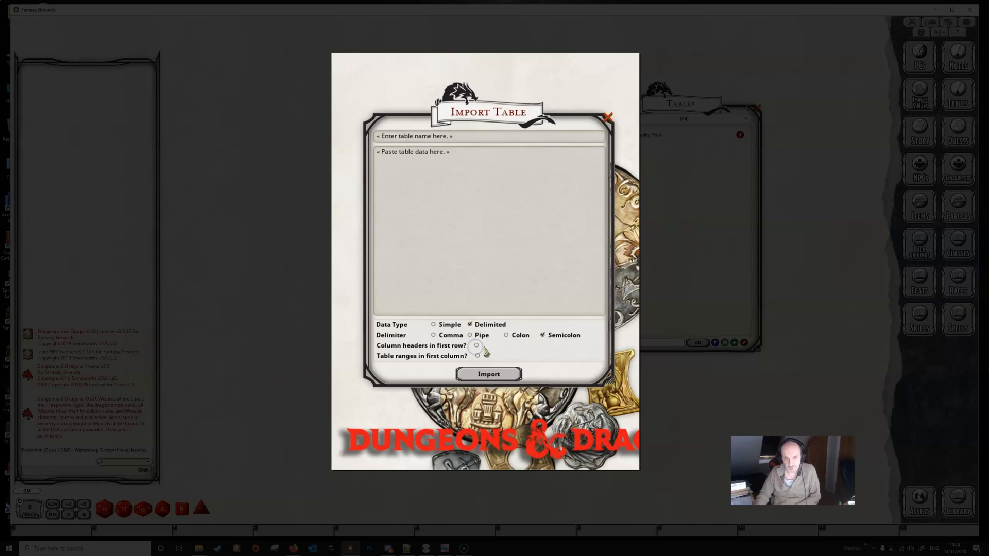
click(470, 334)
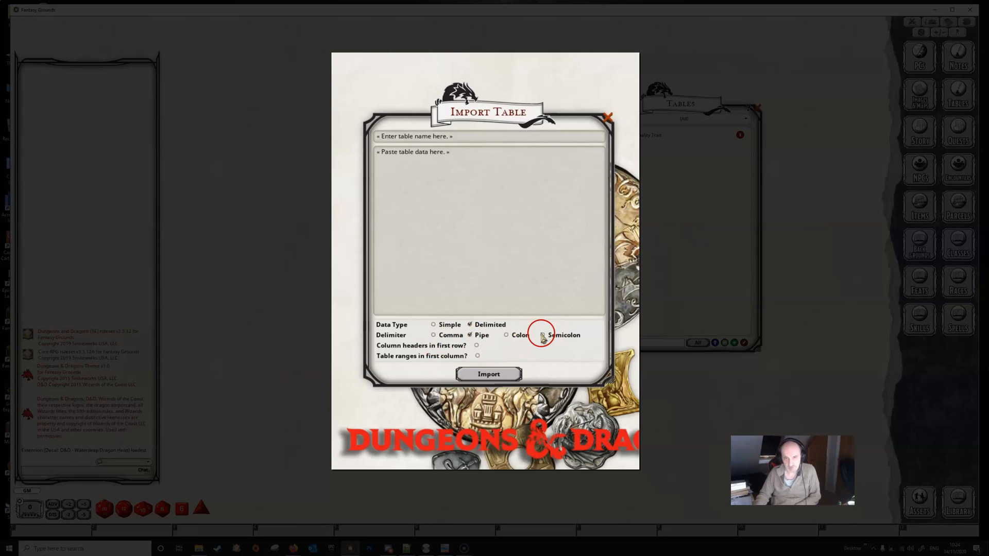
click(542, 335)
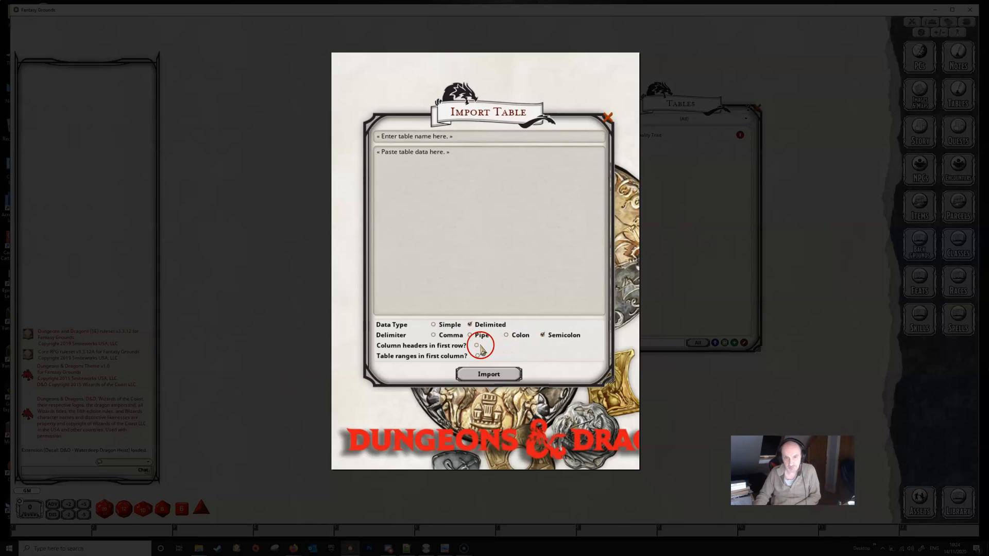
click(477, 346)
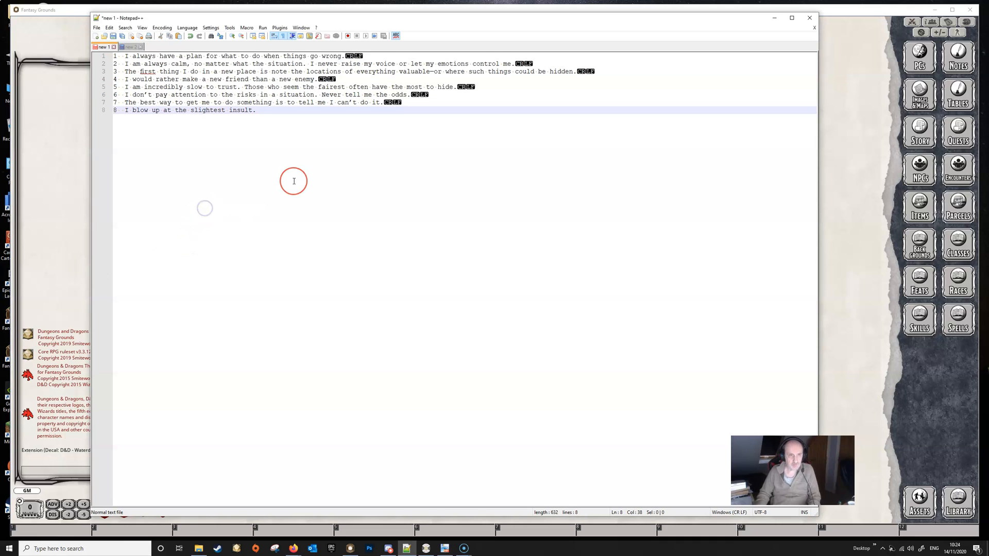
Paste the d20 Astral Color Pools list below the trait lines in Notepad++.
key(Enter)
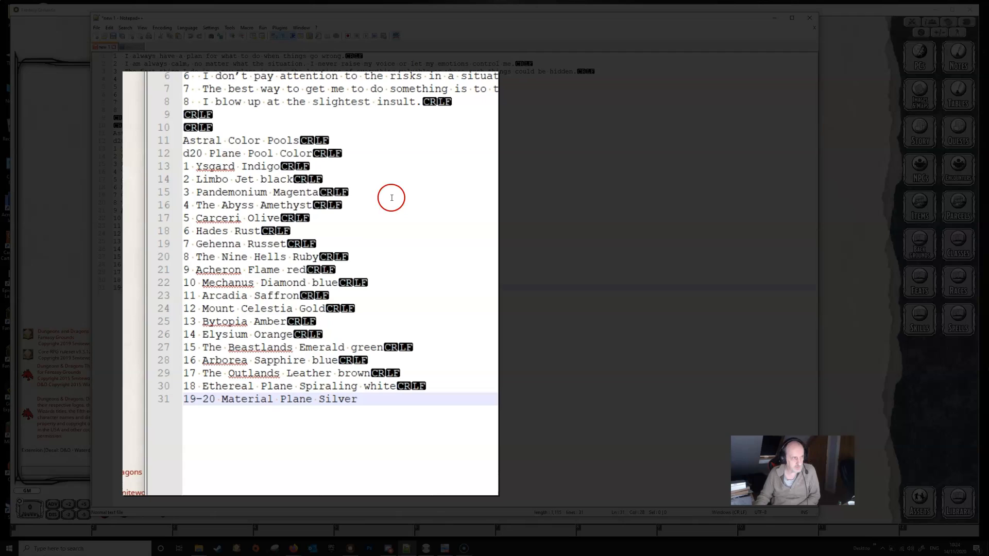
mouse_move(252, 175)
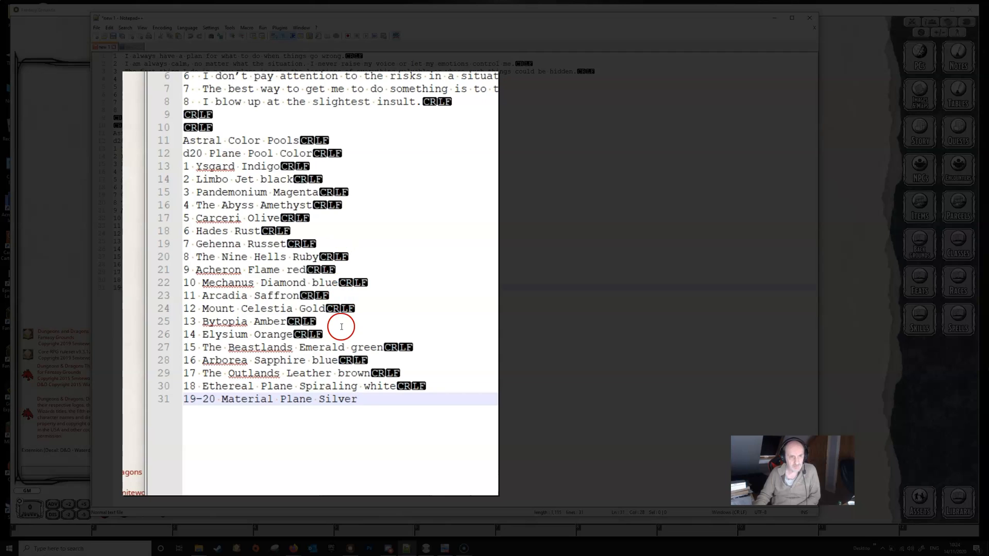
mouse_move(233, 156)
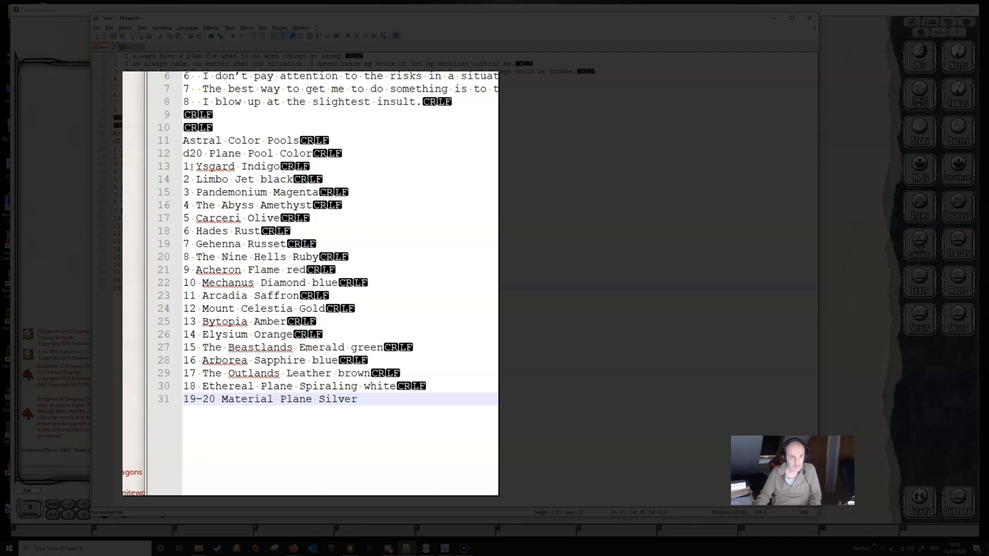
Insert semicolons after d20, between the heading words, and after each row number.
click(202, 154)
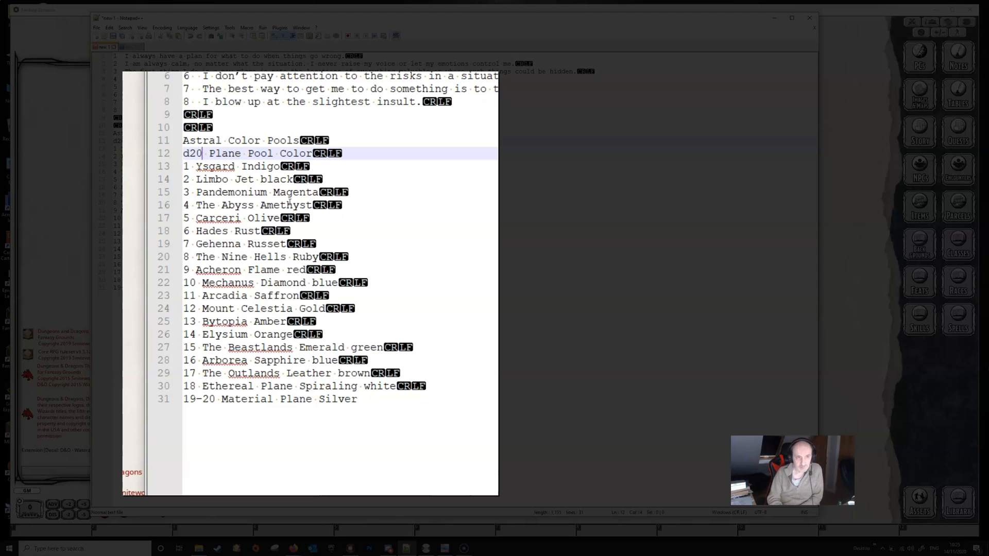
text(;)
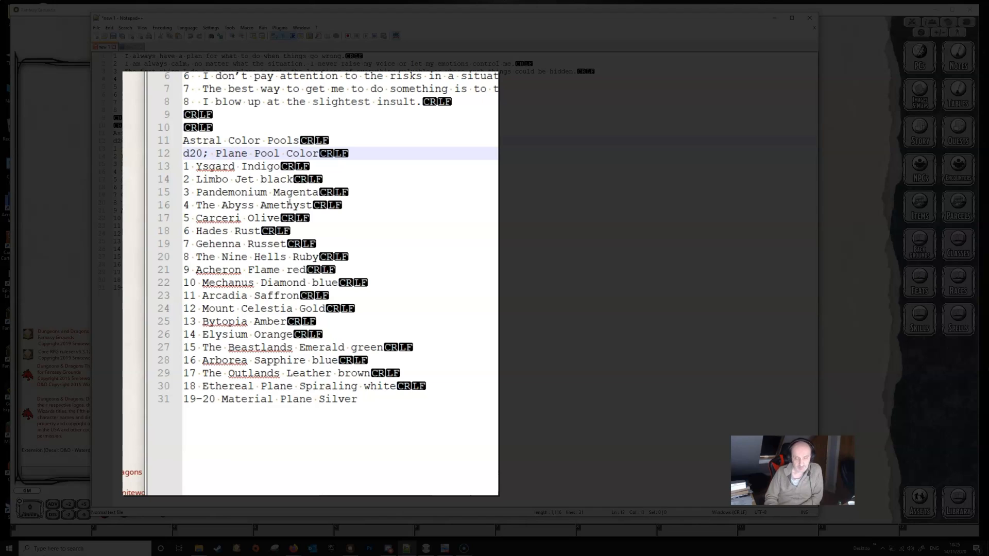
text(;)
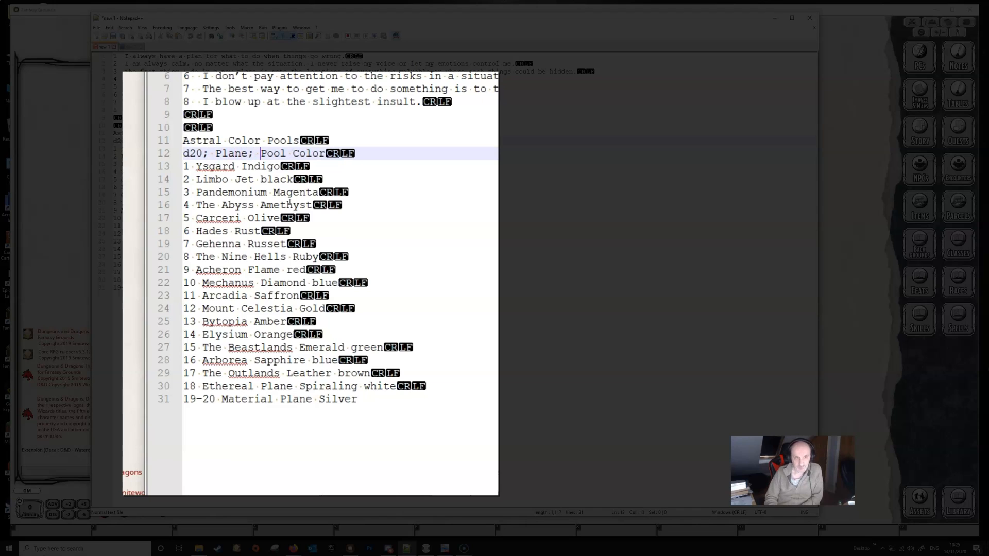
text(;)
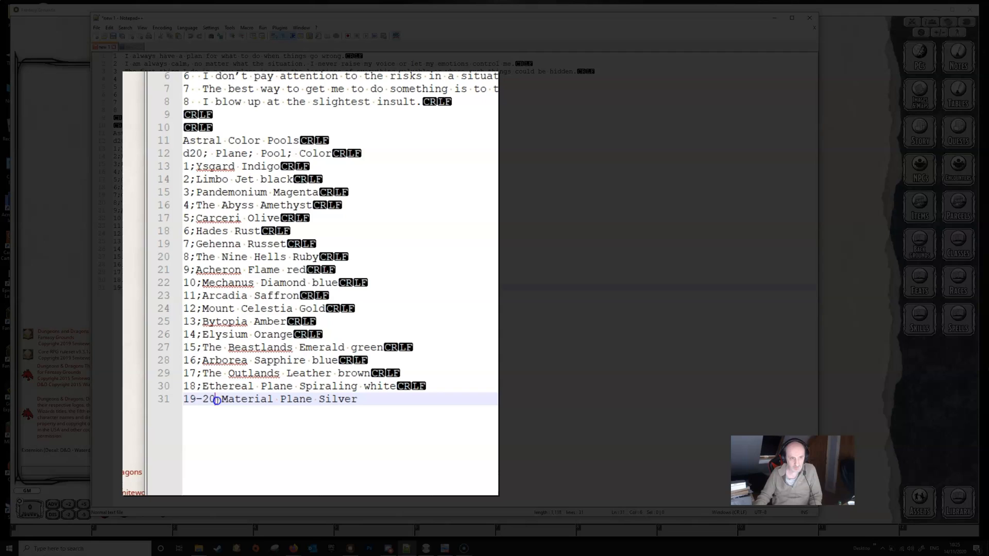
text(;)
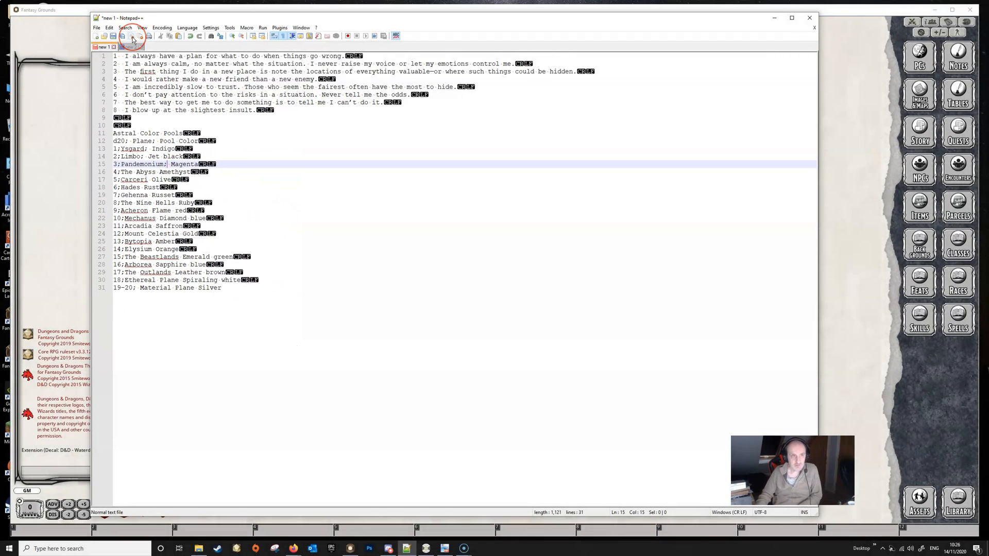
Copy the fully semicolon-delimited Astral Color Pools list from Notepad++.
click(104, 36)
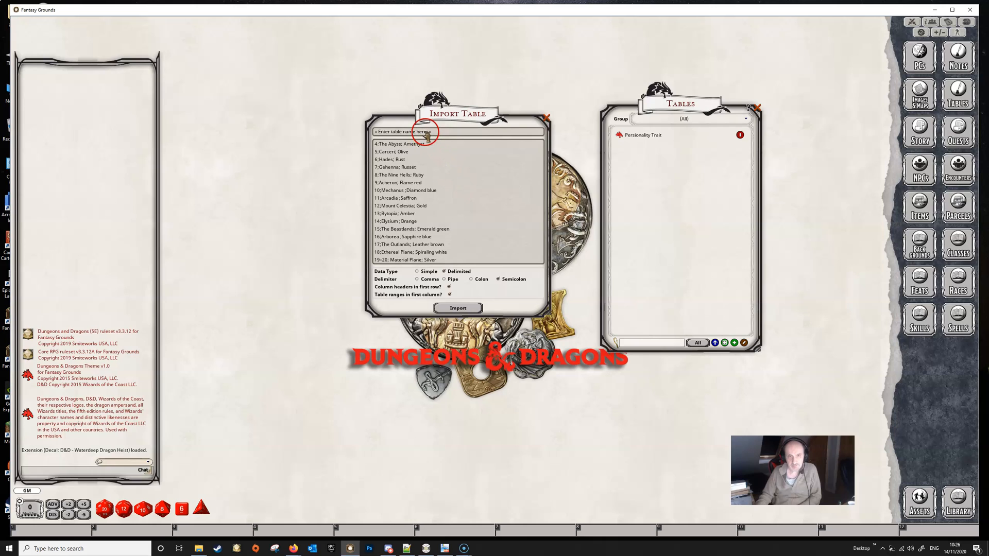
Name the pasted table 'Astral Color Pools' and import it.
click(442, 132)
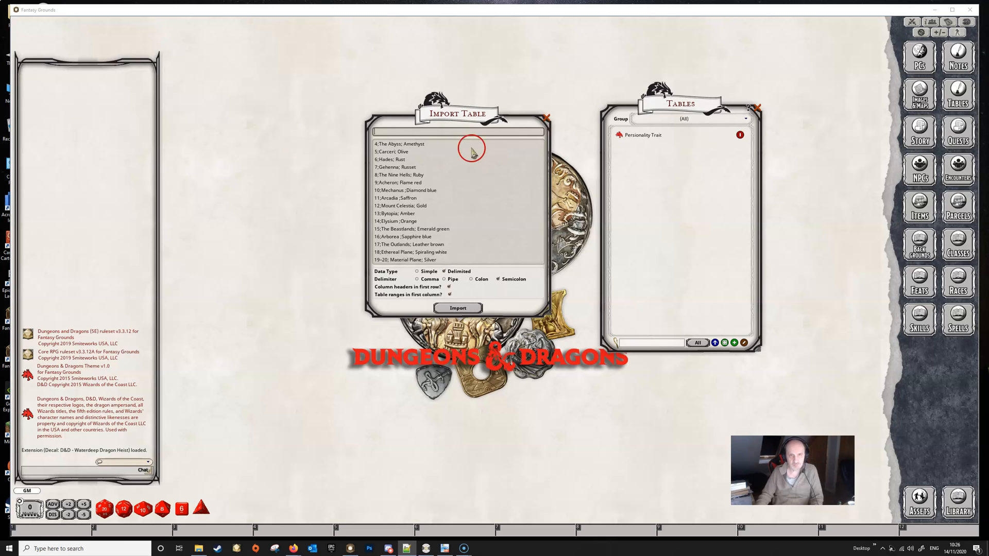
text(Astral Colo)
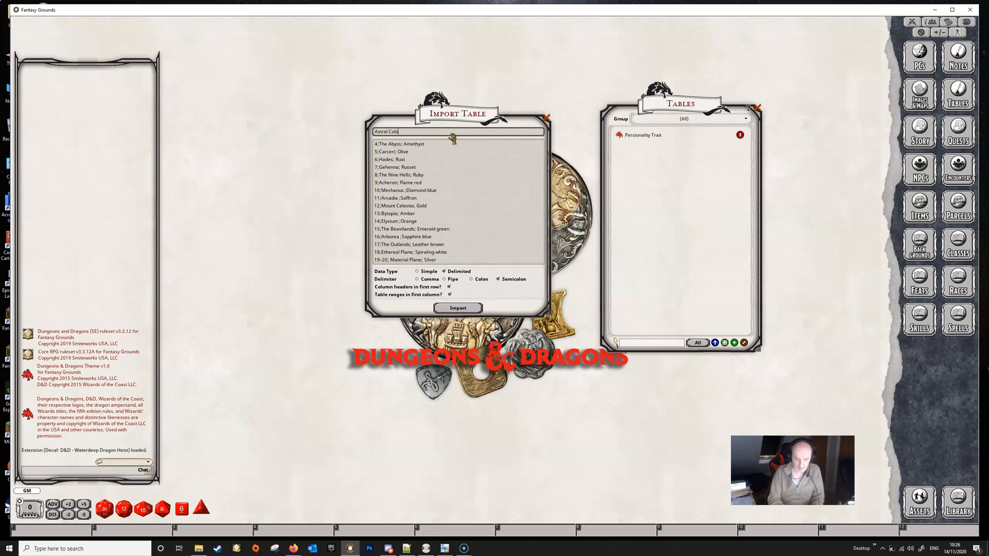
text(r)
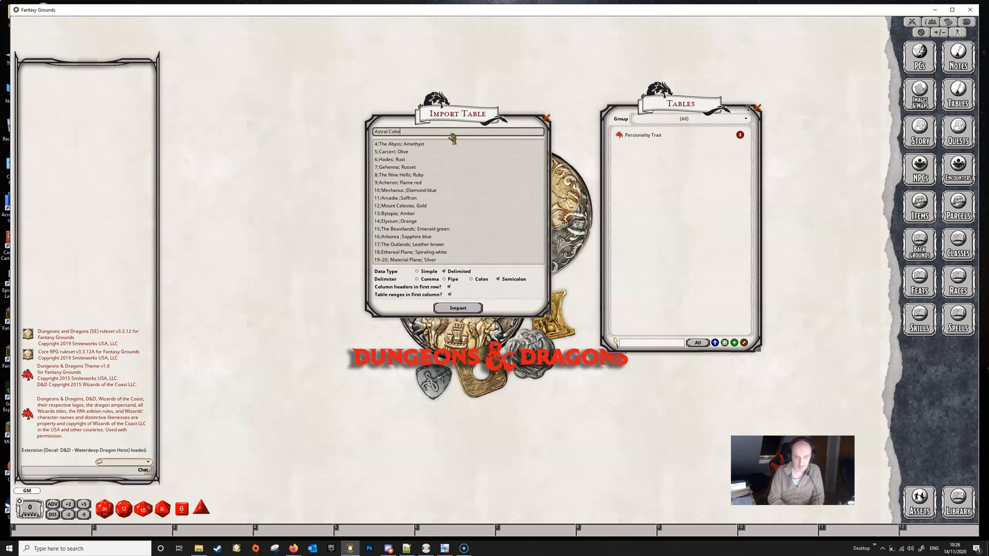
text(Pools)
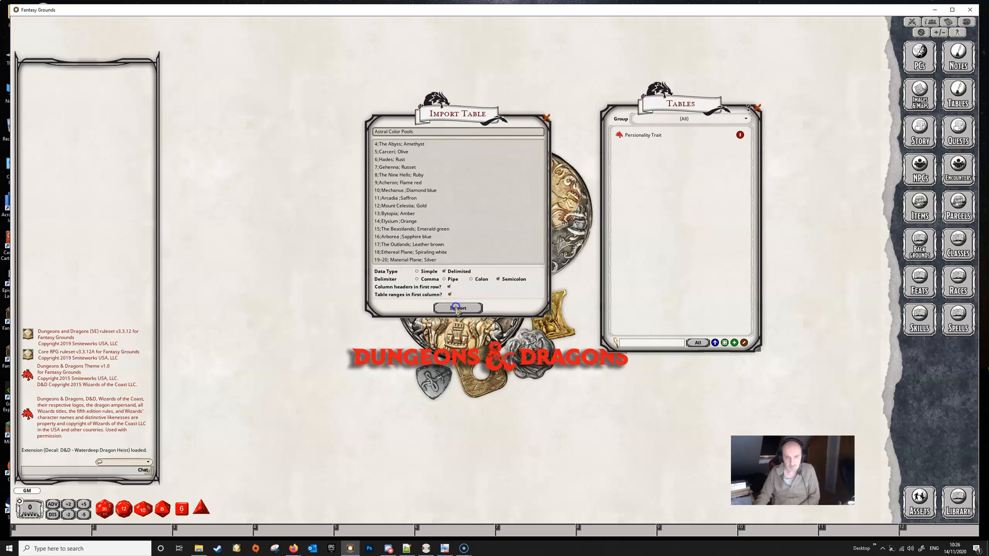
click(458, 308)
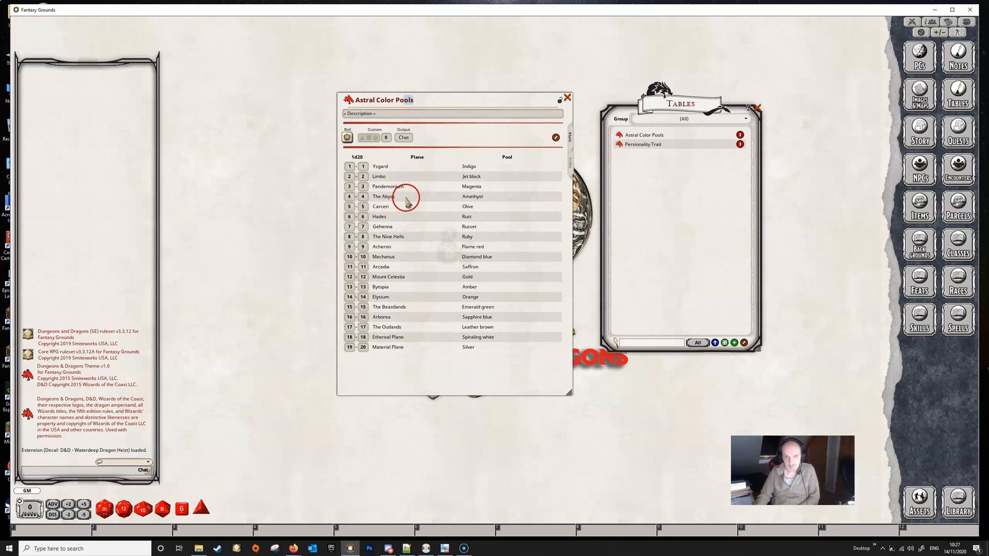
mouse_move(508, 315)
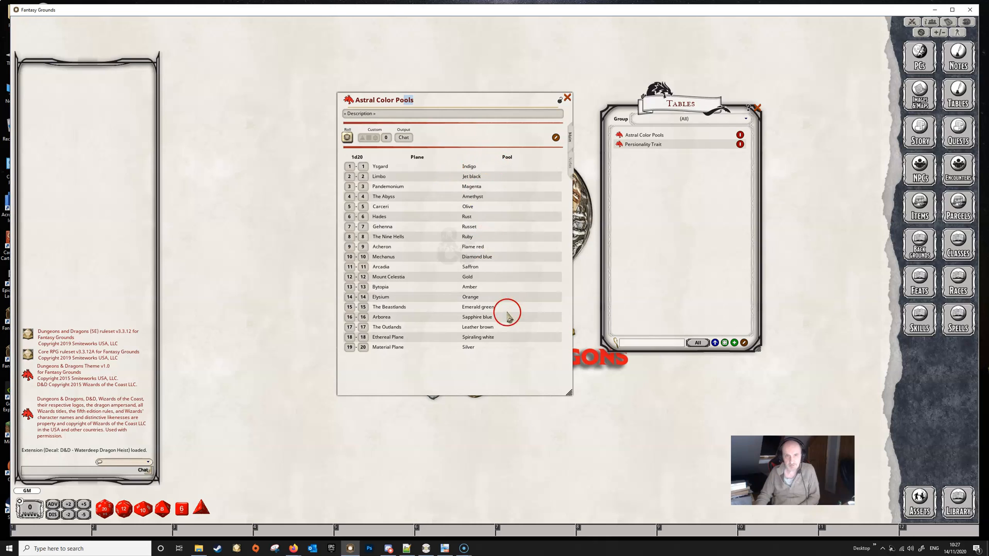
mouse_move(511, 359)
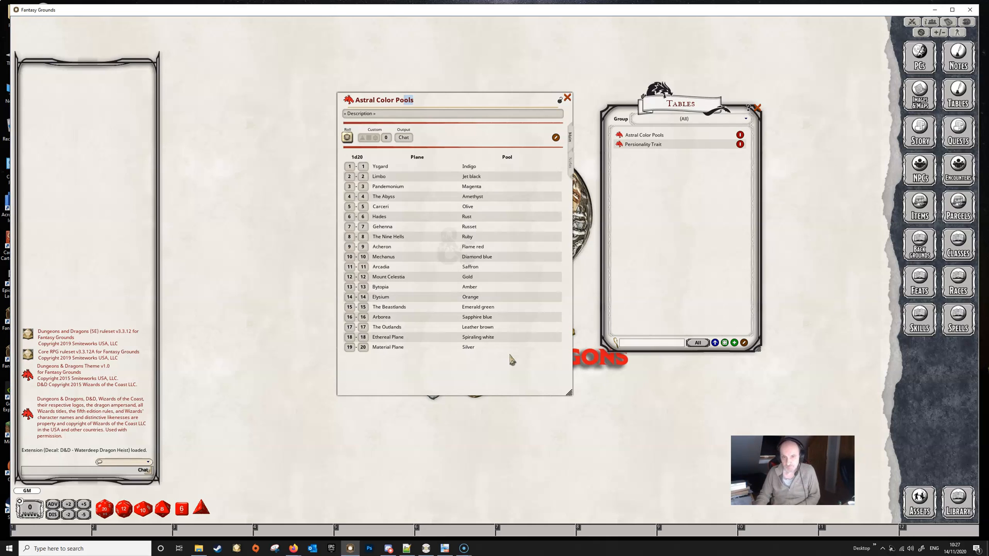
mouse_move(656, 290)
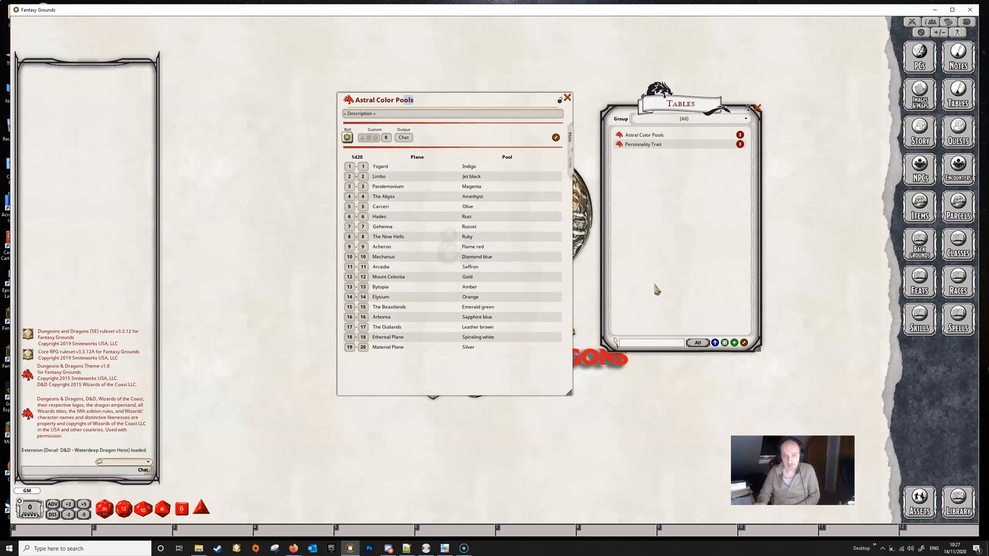